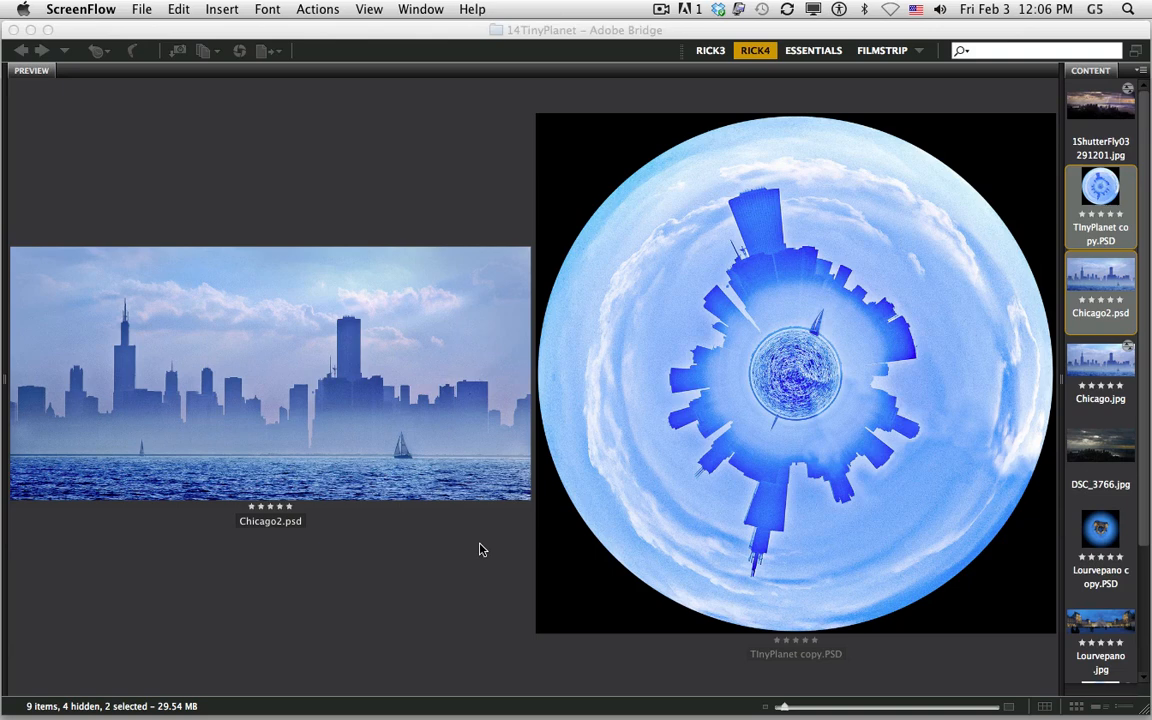
pyautogui.moveTo(38, 476)
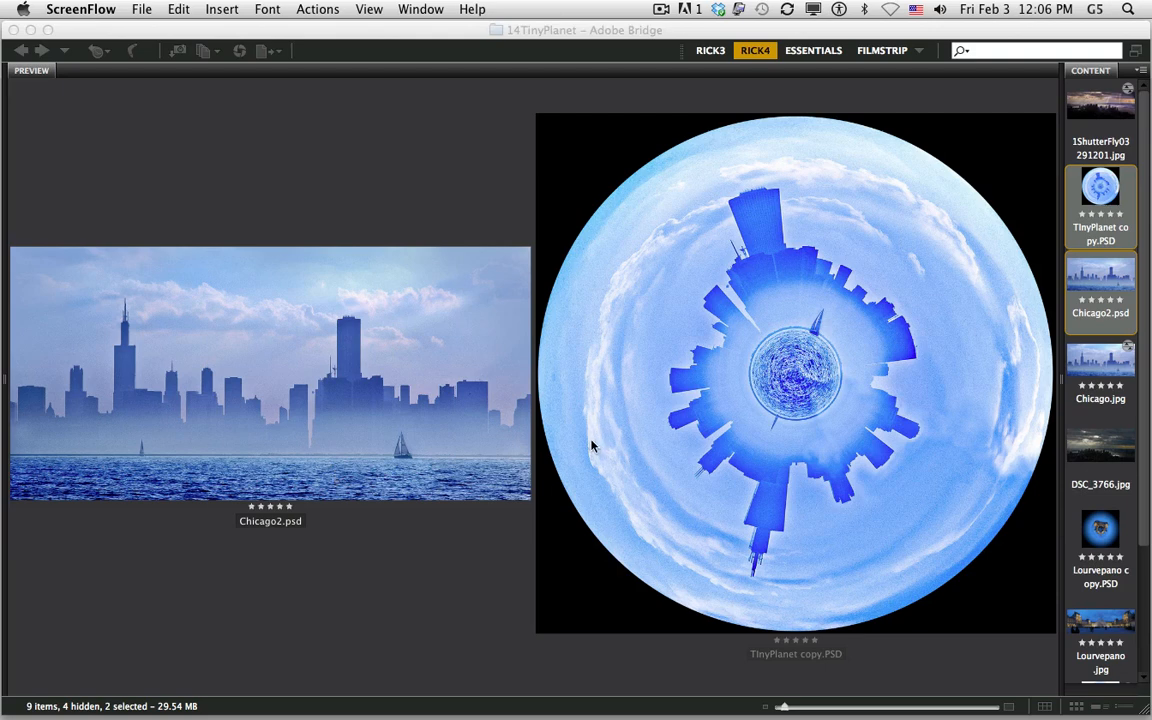
pyautogui.moveTo(588, 450)
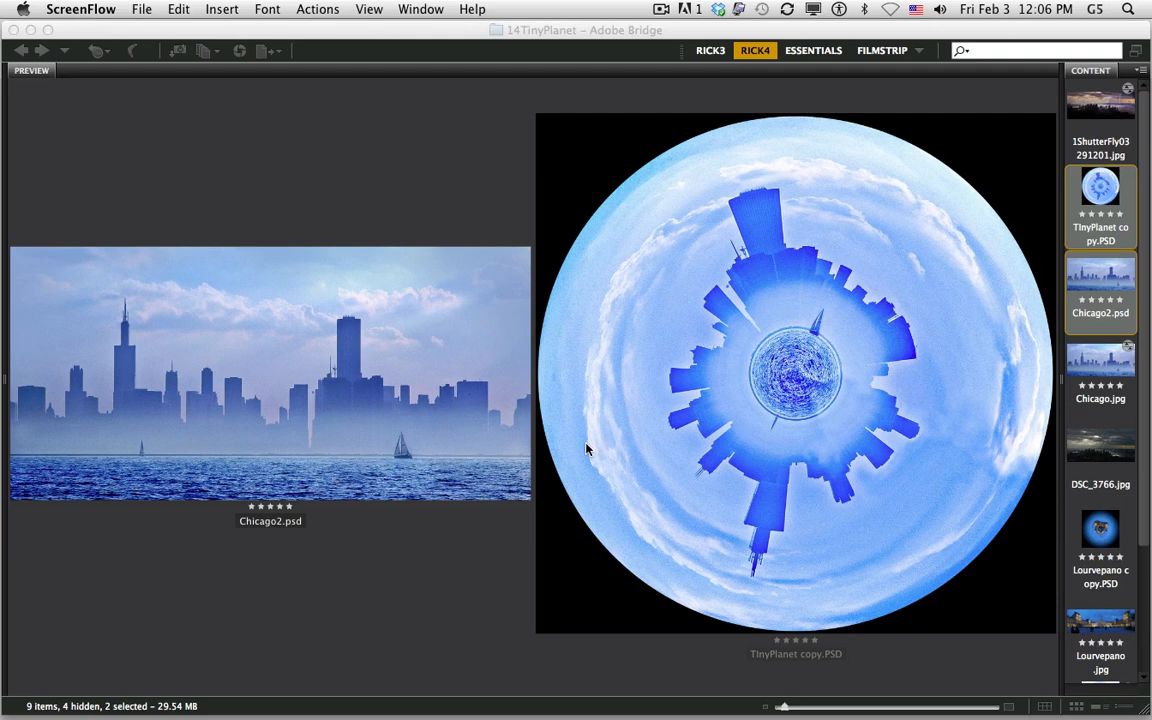
pyautogui.moveTo(508, 438)
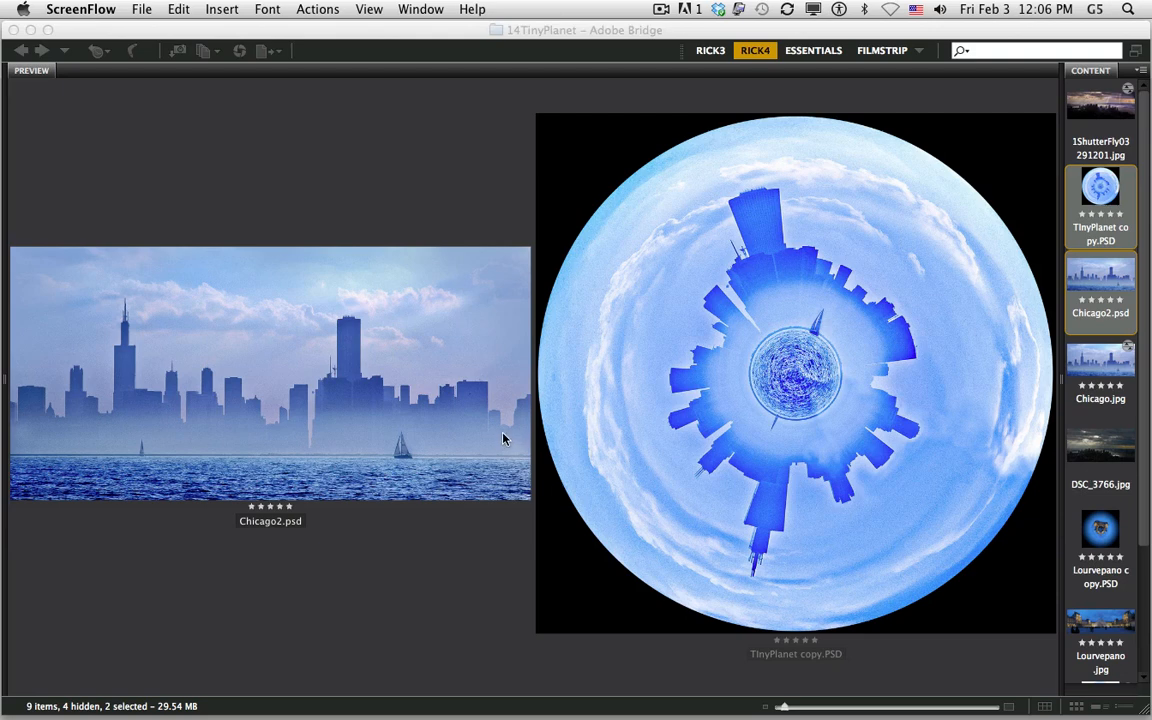
pyautogui.moveTo(20, 464)
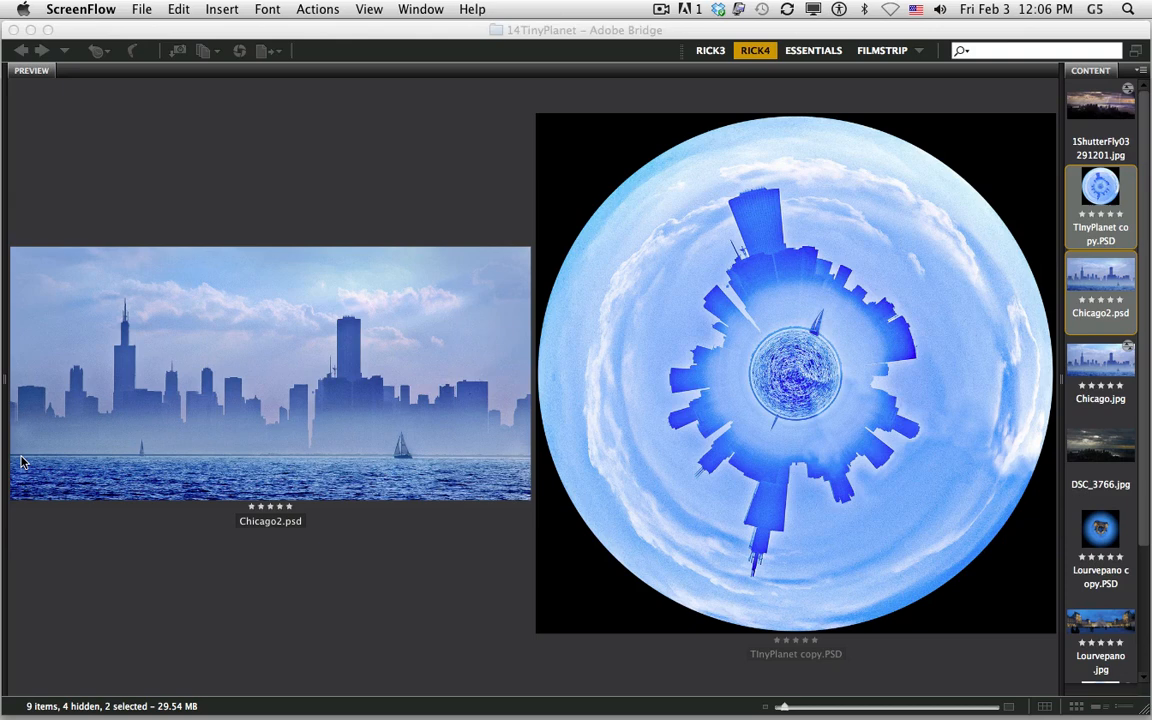
pyautogui.moveTo(556, 468)
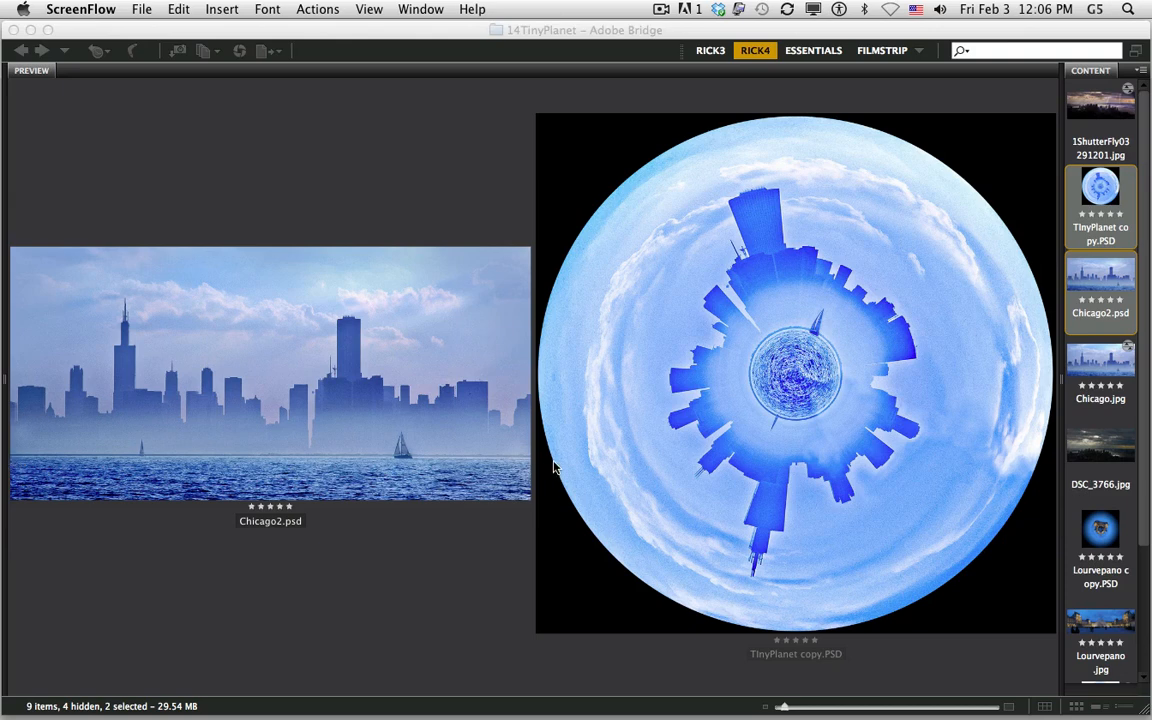
pyautogui.moveTo(528, 438)
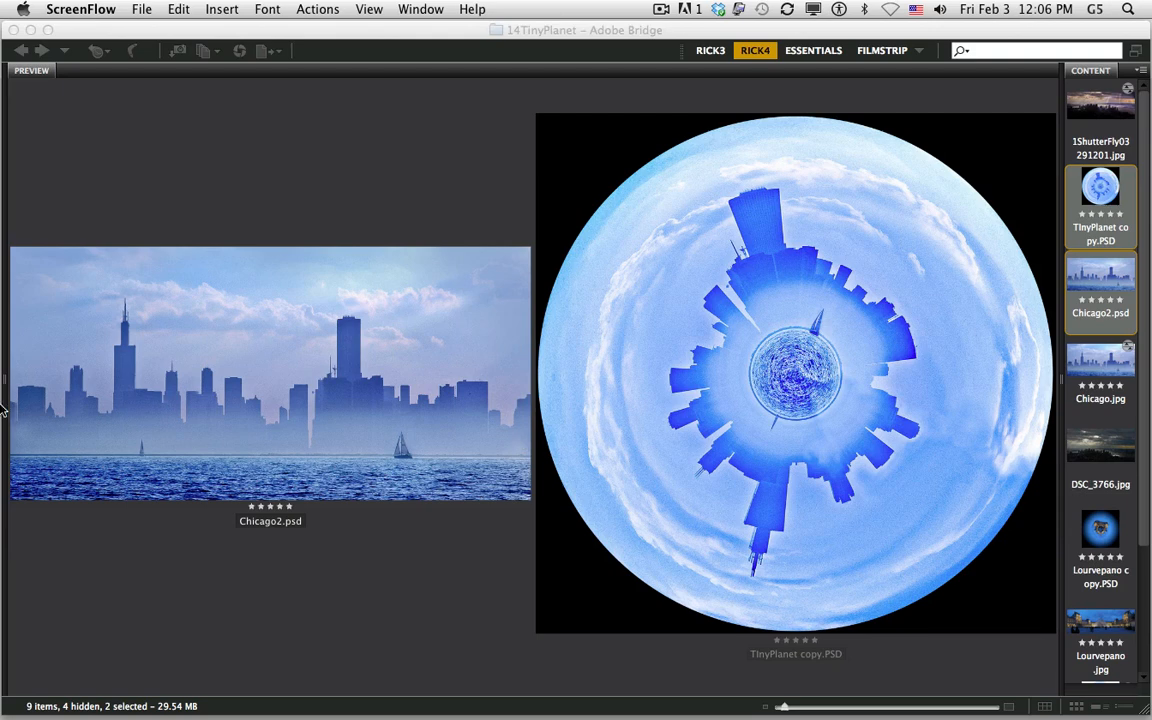
pyautogui.moveTo(710, 230)
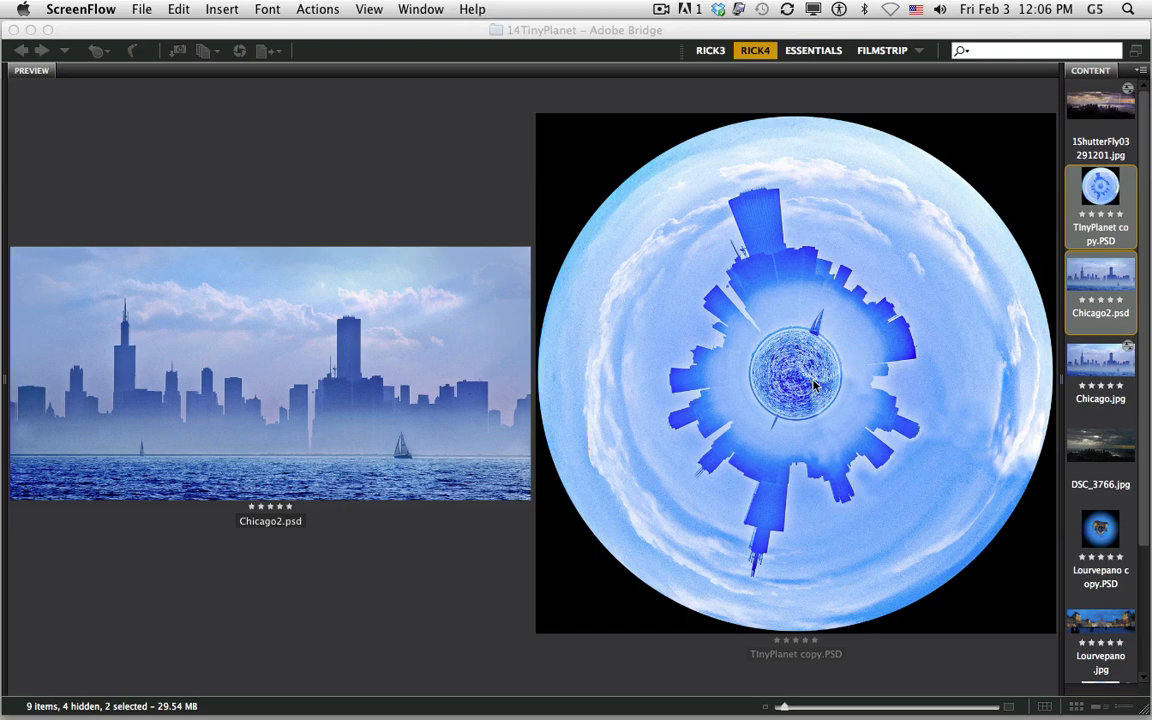
# Switch from Bridge to Photoshop with Chicago2.psd active and reach the Image menu.
pyautogui.press('cmd+tab')
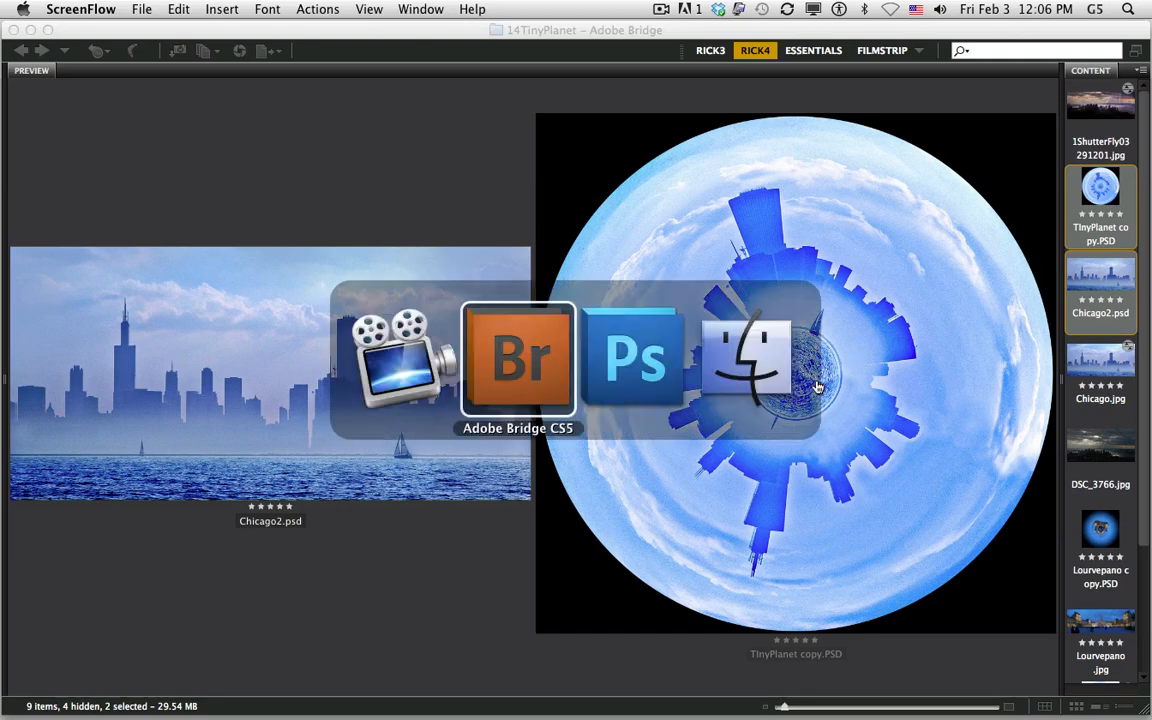
pyautogui.click(634, 356)
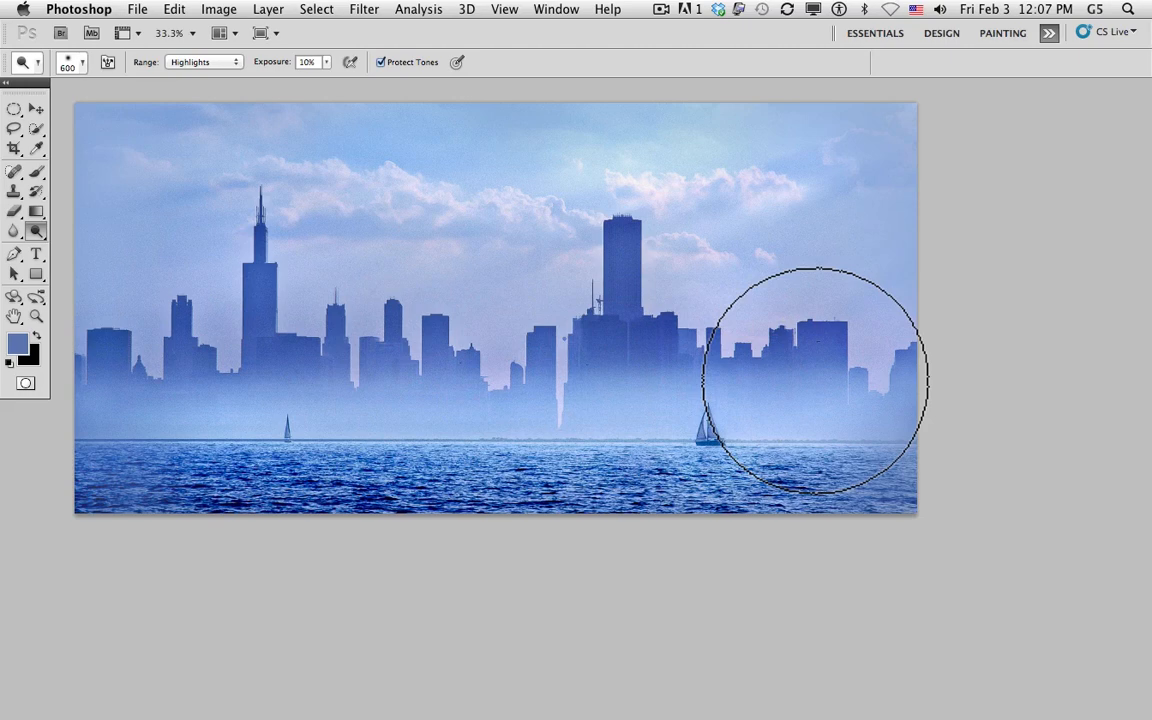
pyautogui.moveTo(936, 400)
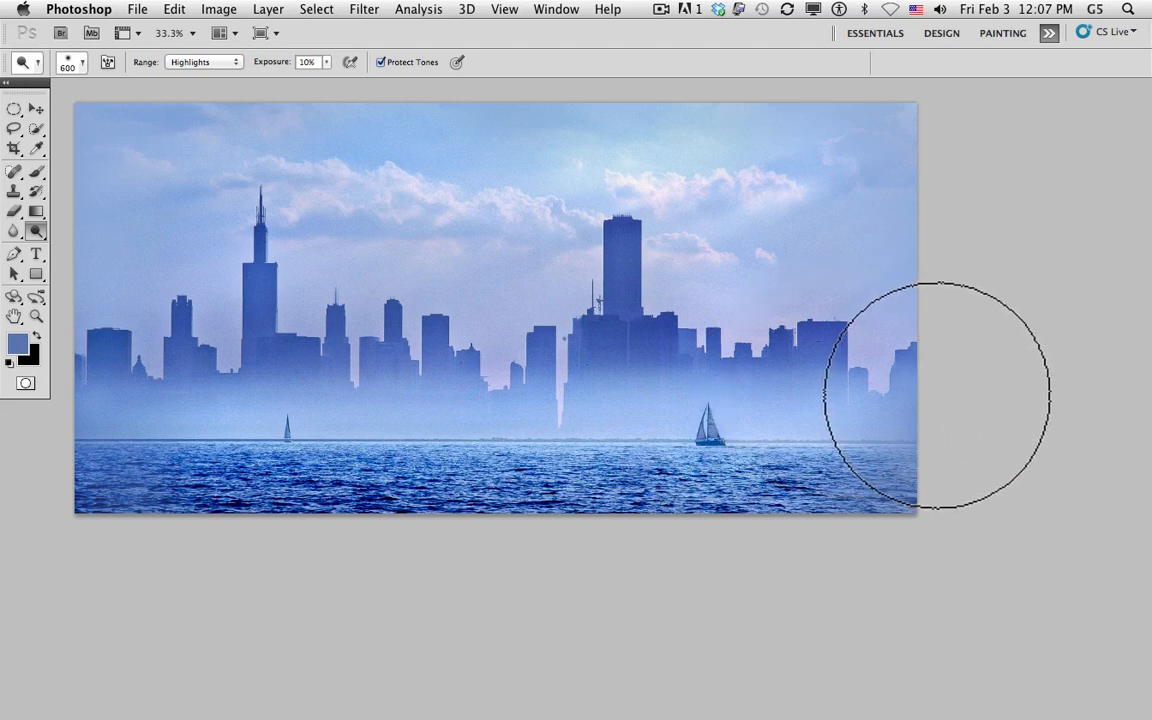
pyautogui.moveTo(932, 396)
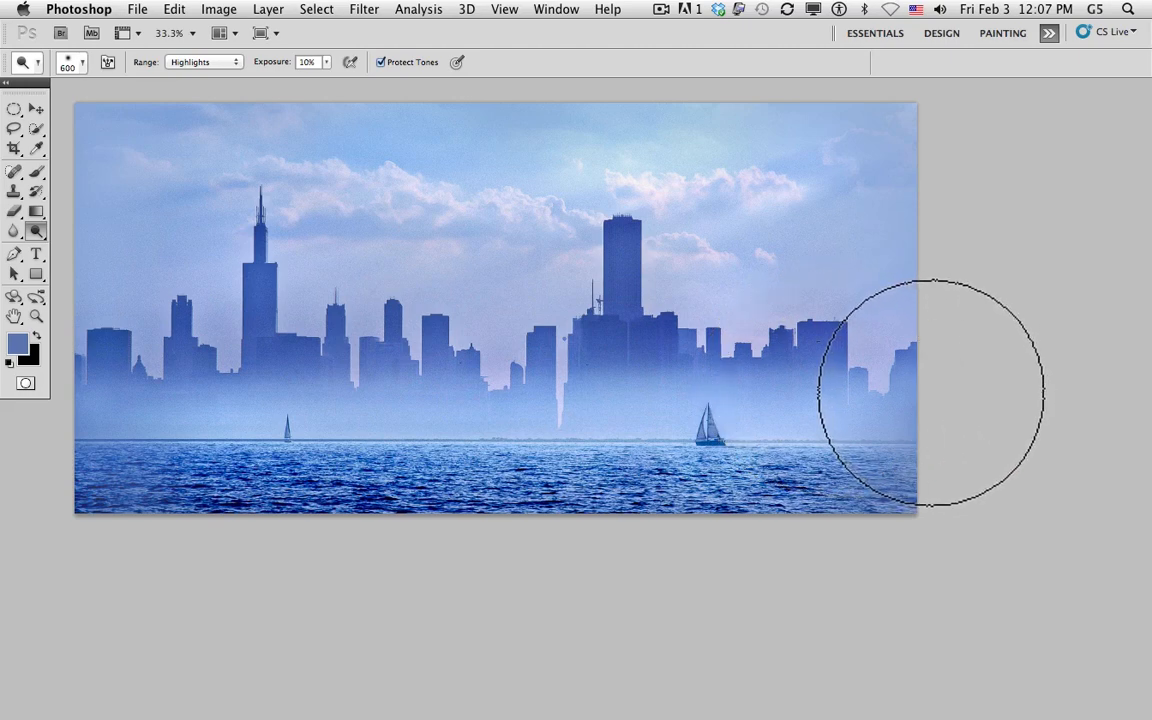
pyautogui.click(216, 8)
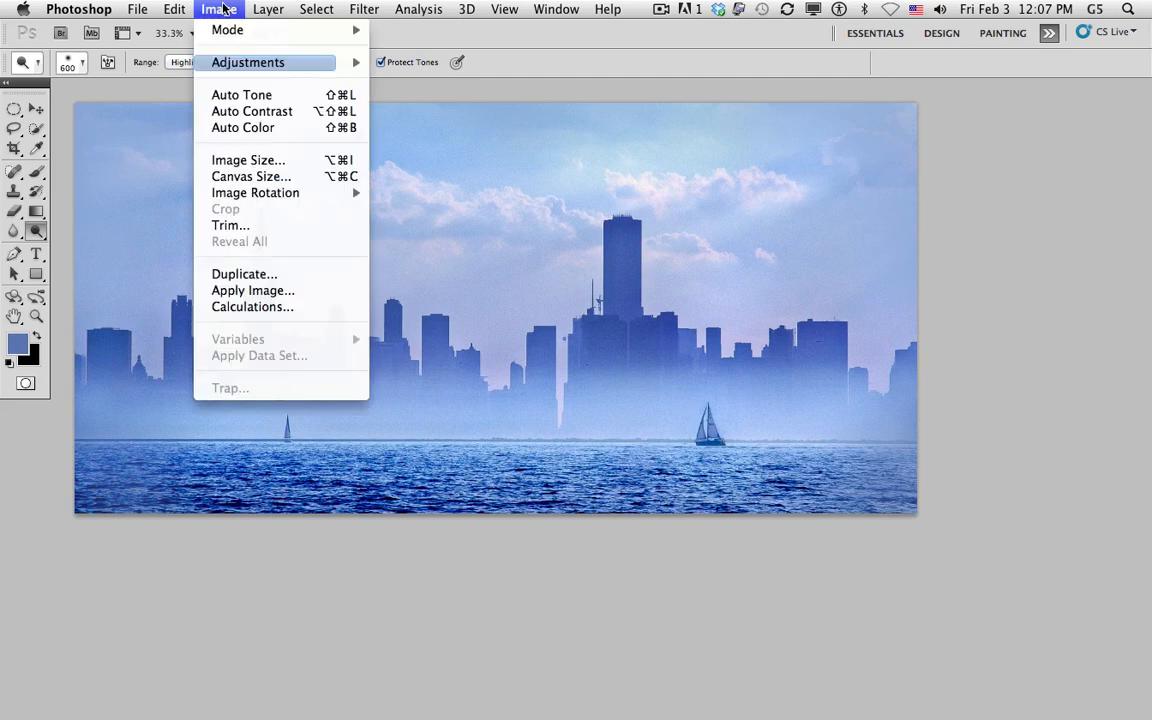
# In Image Size, unlink proportions and set Height to 2948 px to match Width.
pyautogui.click(248, 160)
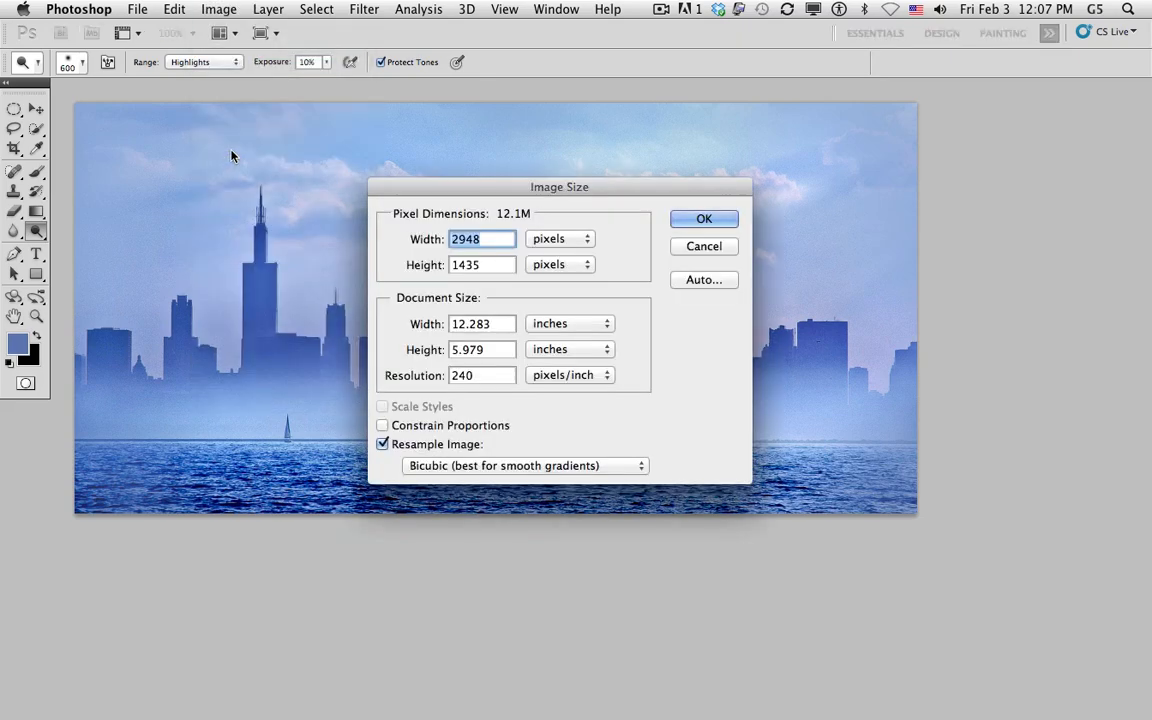
pyautogui.click(384, 424)
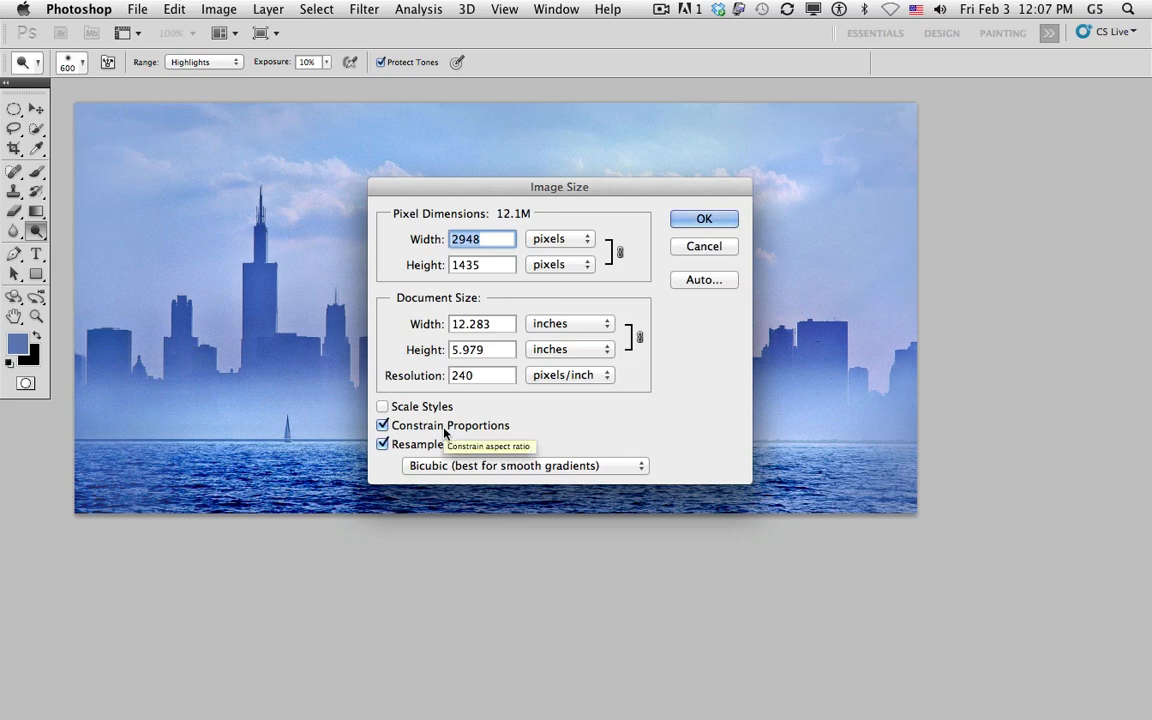
pyautogui.moveTo(436, 436)
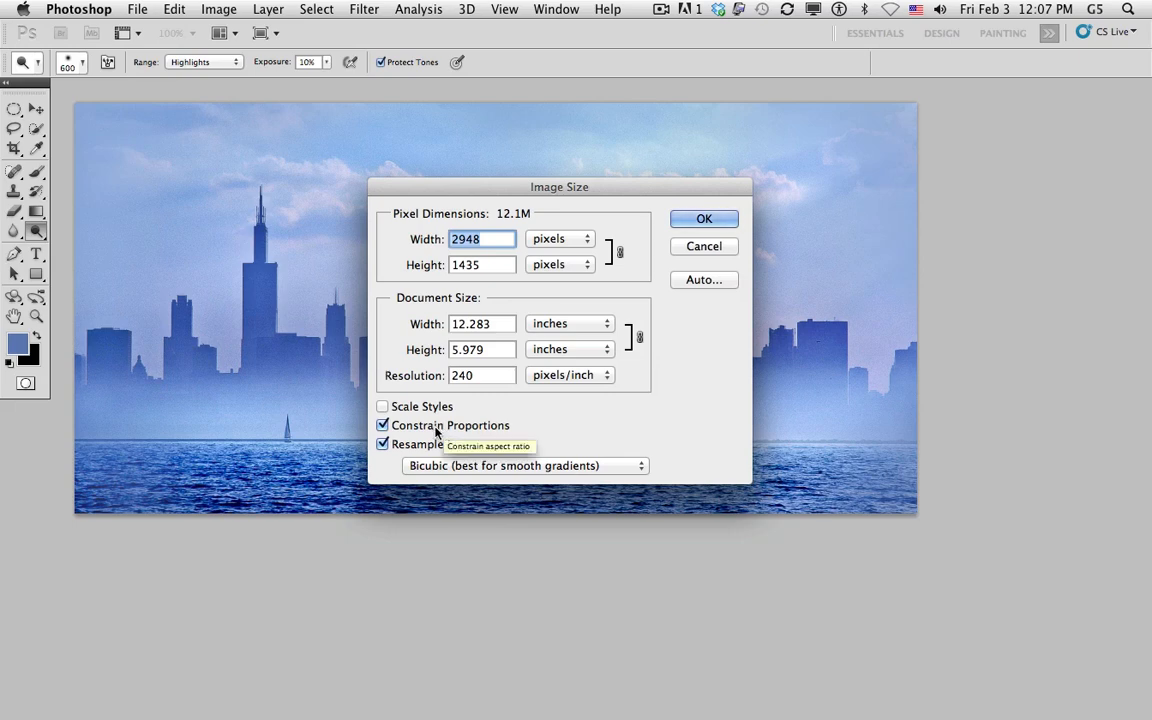
pyautogui.click(382, 424)
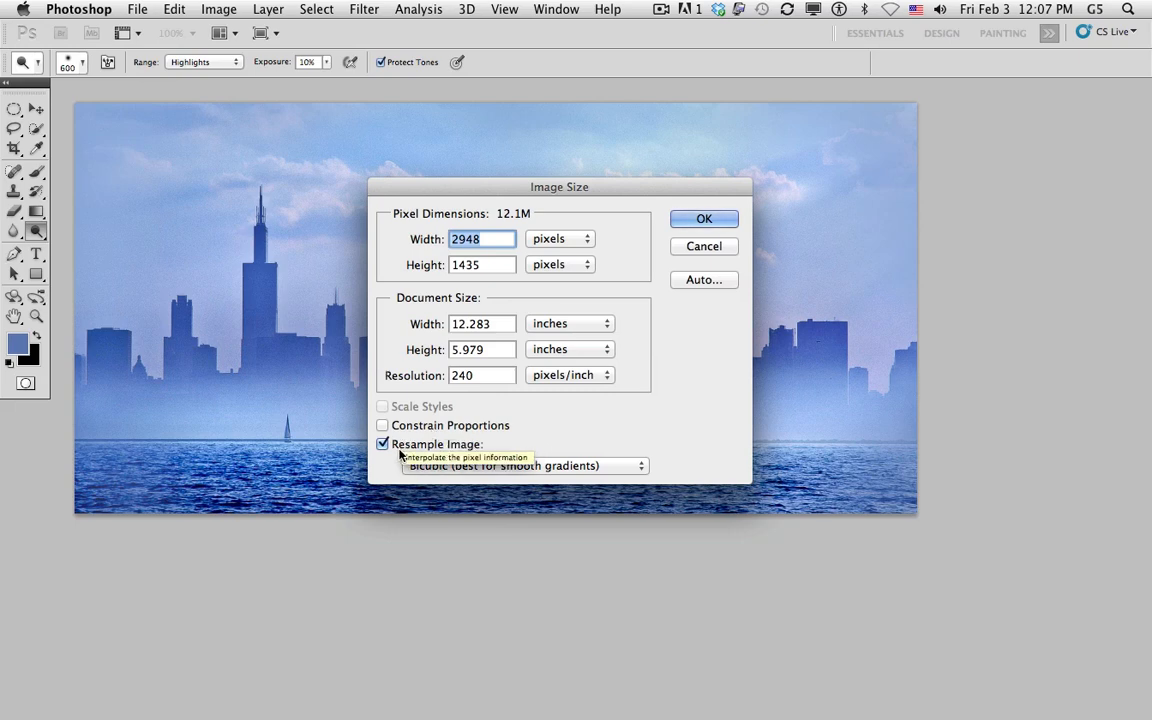
pyautogui.click(480, 264)
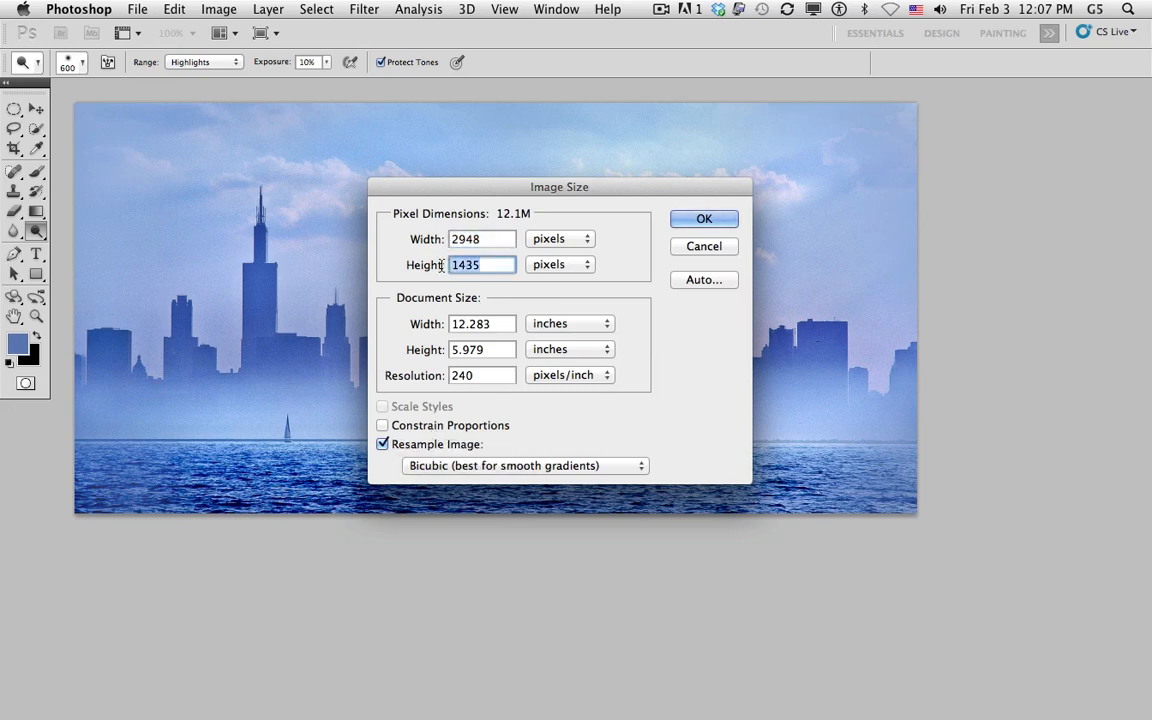
pyautogui.moveTo(408, 286)
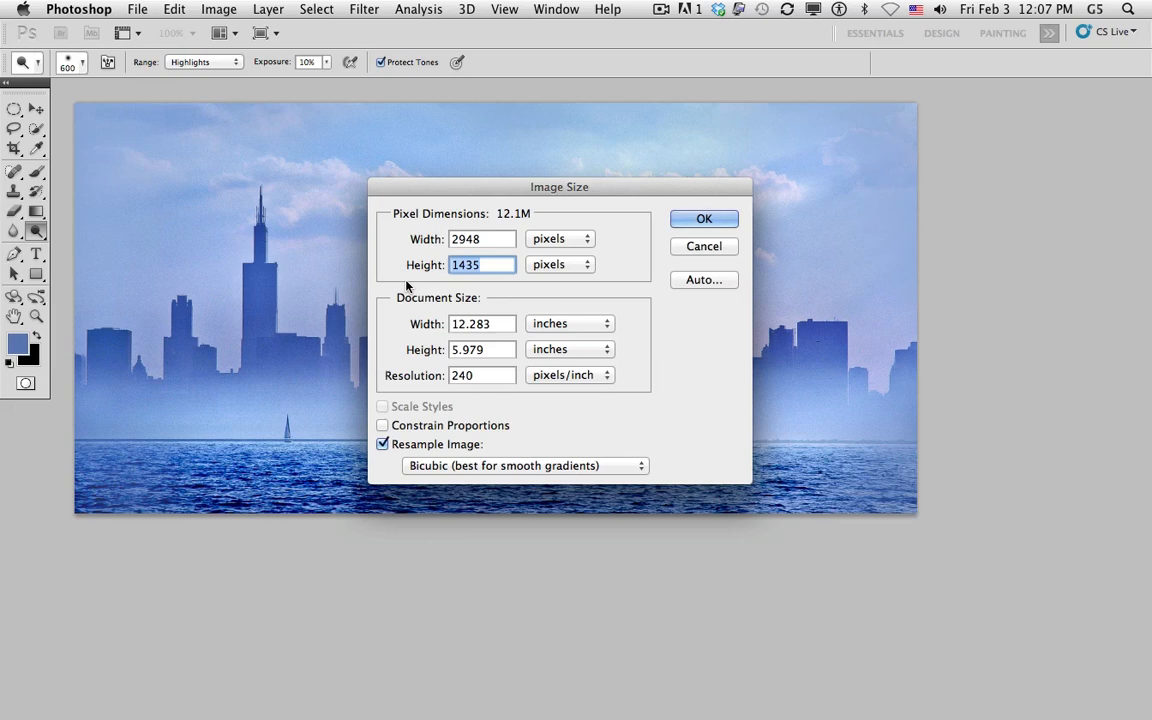
pyautogui.write('2948')
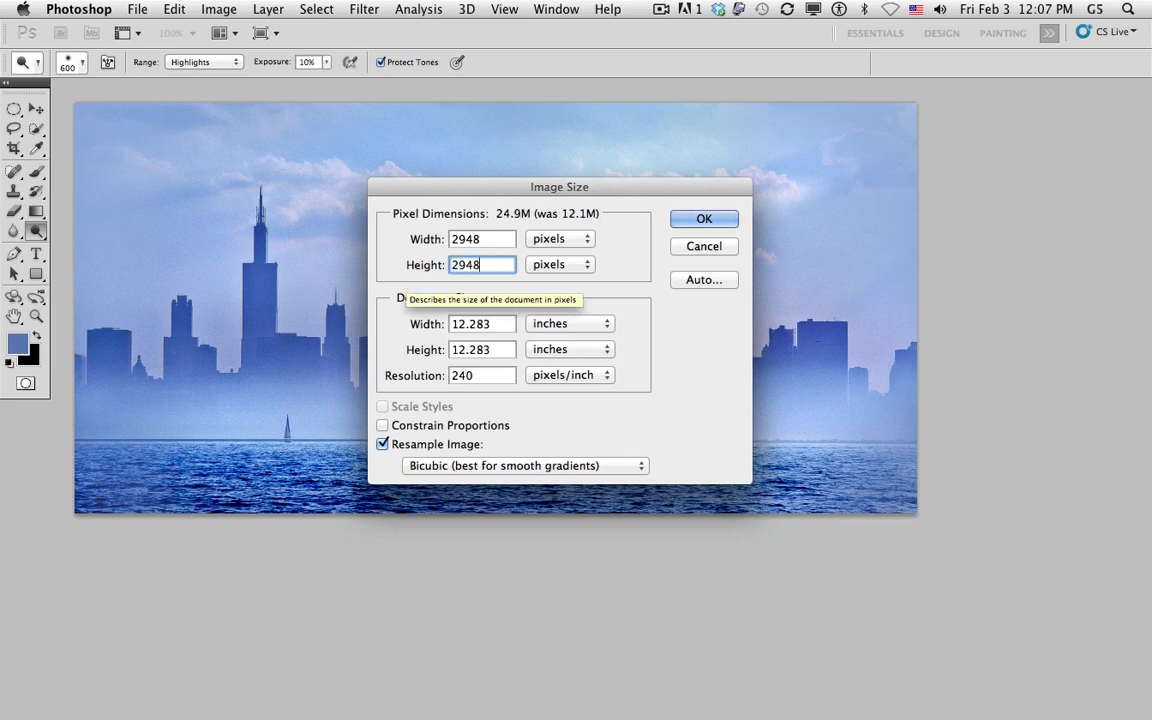
pyautogui.click(704, 218)
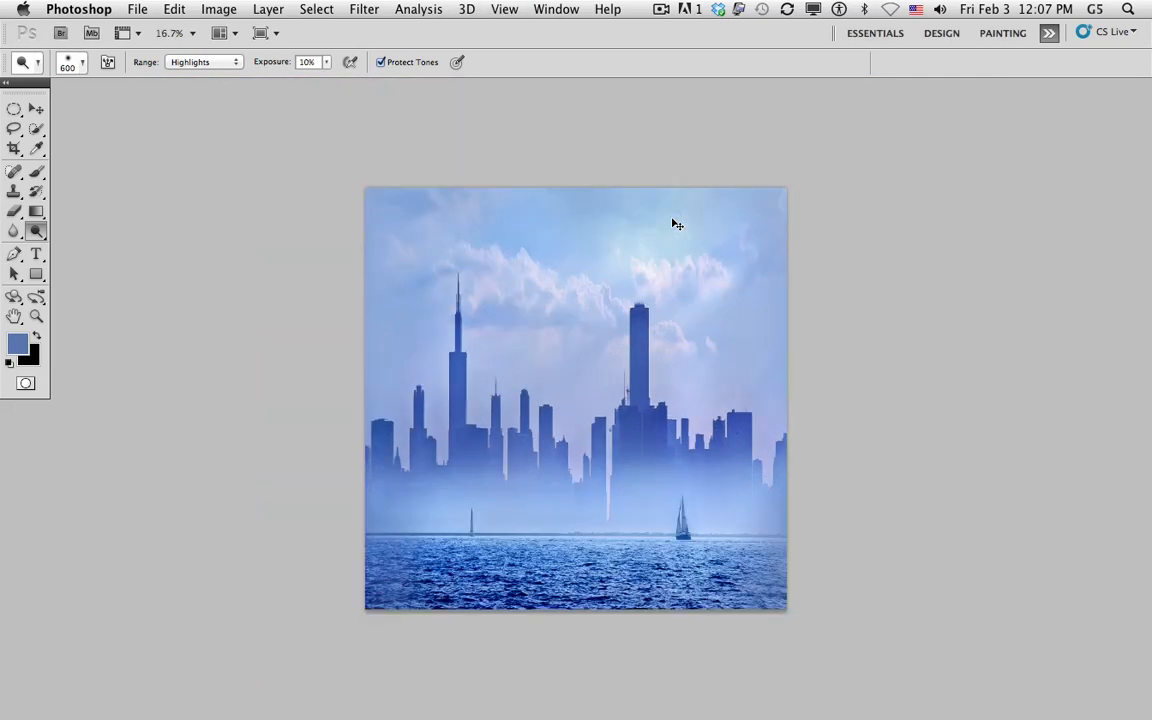
# Rotate the whole square skyline canvas 180° so it sits upside down.
pyautogui.moveTo(676, 224); pyautogui.dragTo(454, 258)
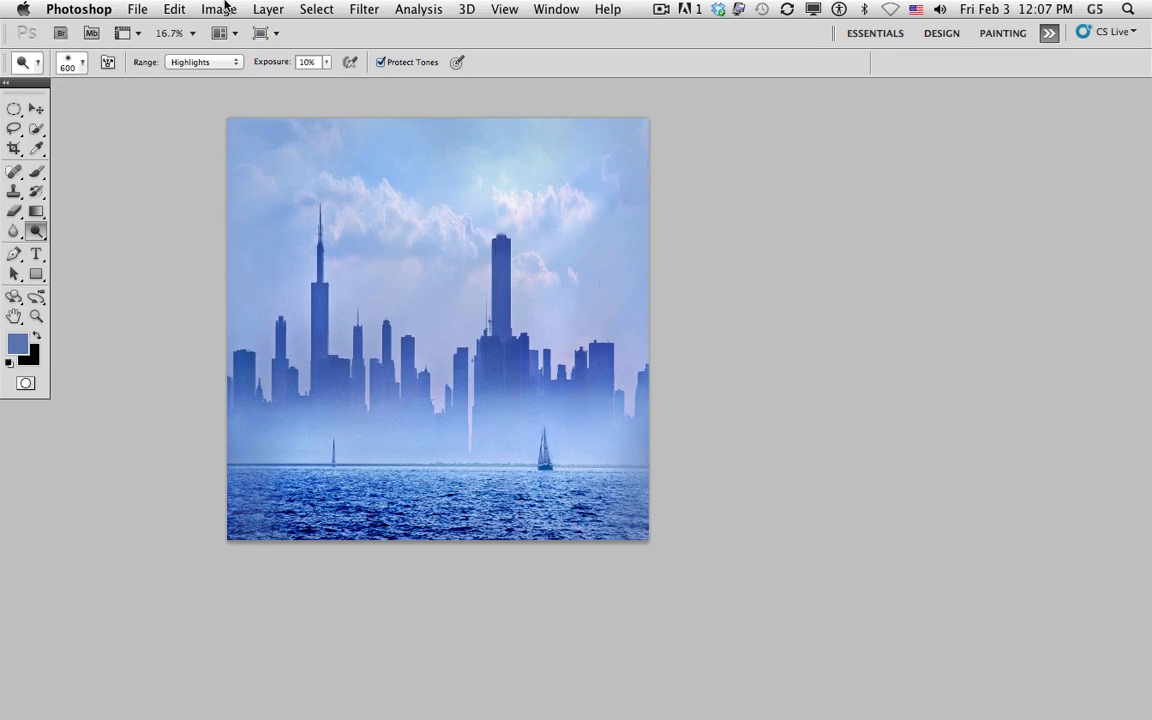
pyautogui.click(212, 8)
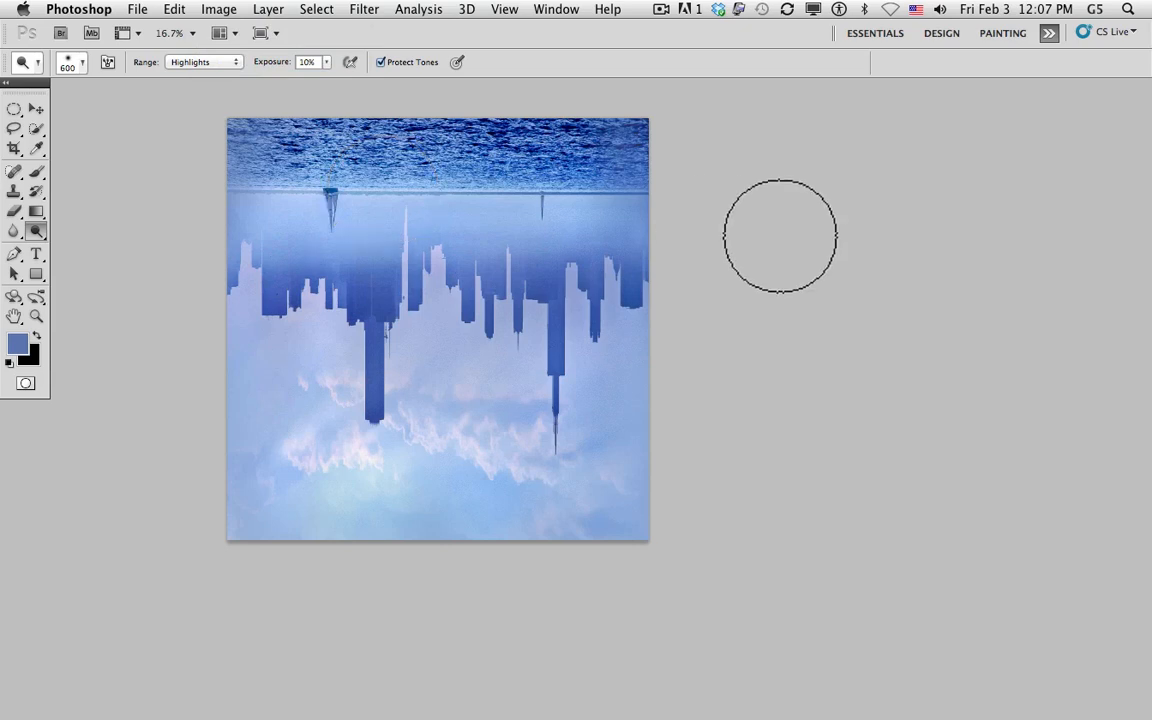
# Apply Filter > Distort > Polar Coordinates, Rectangular to Polar, wrapping the skyline into a planet.
pyautogui.click(364, 8)
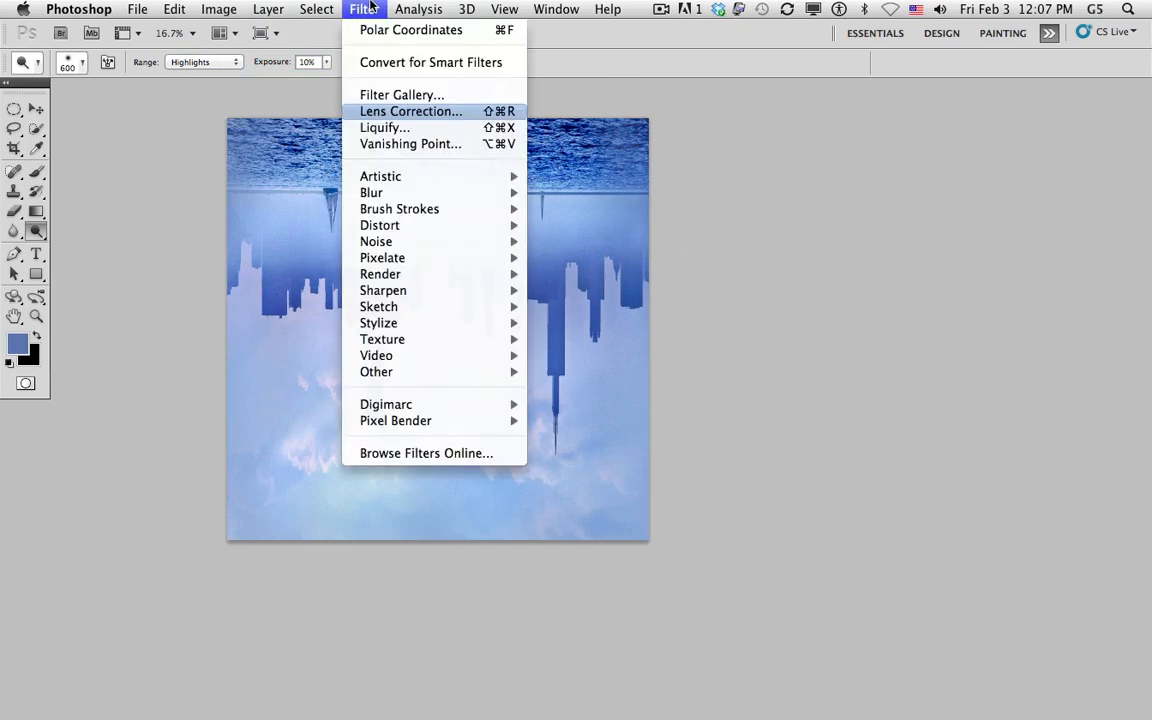
pyautogui.moveTo(380, 224)
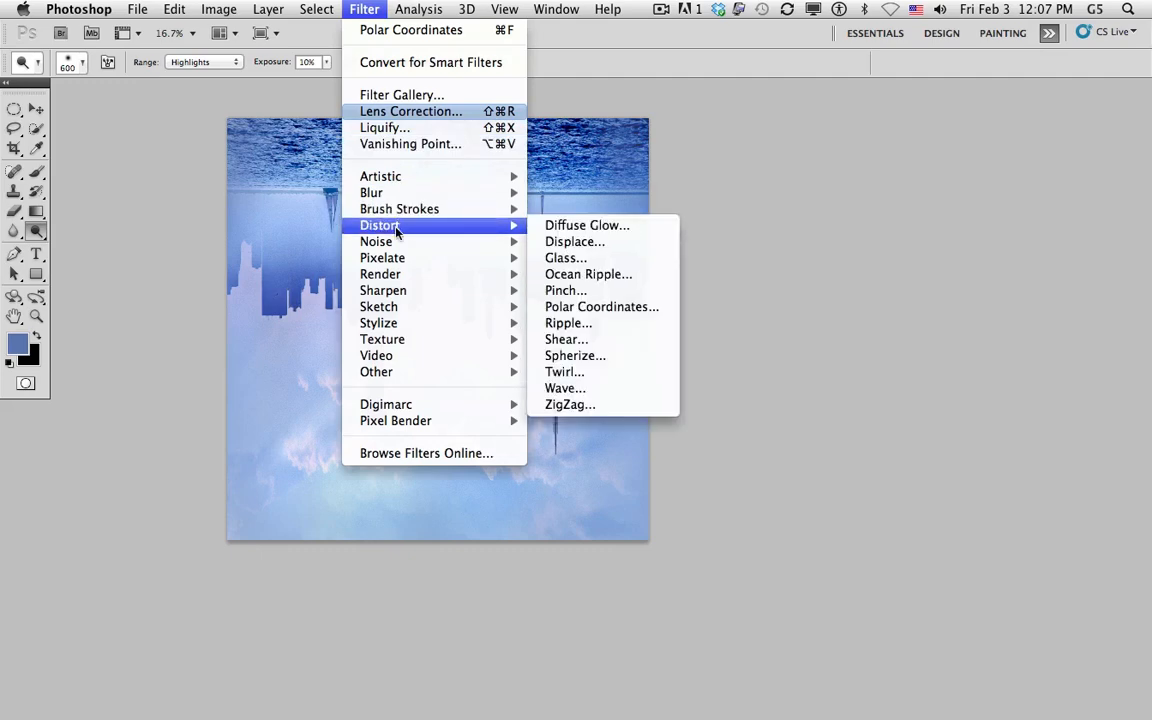
pyautogui.moveTo(600, 308)
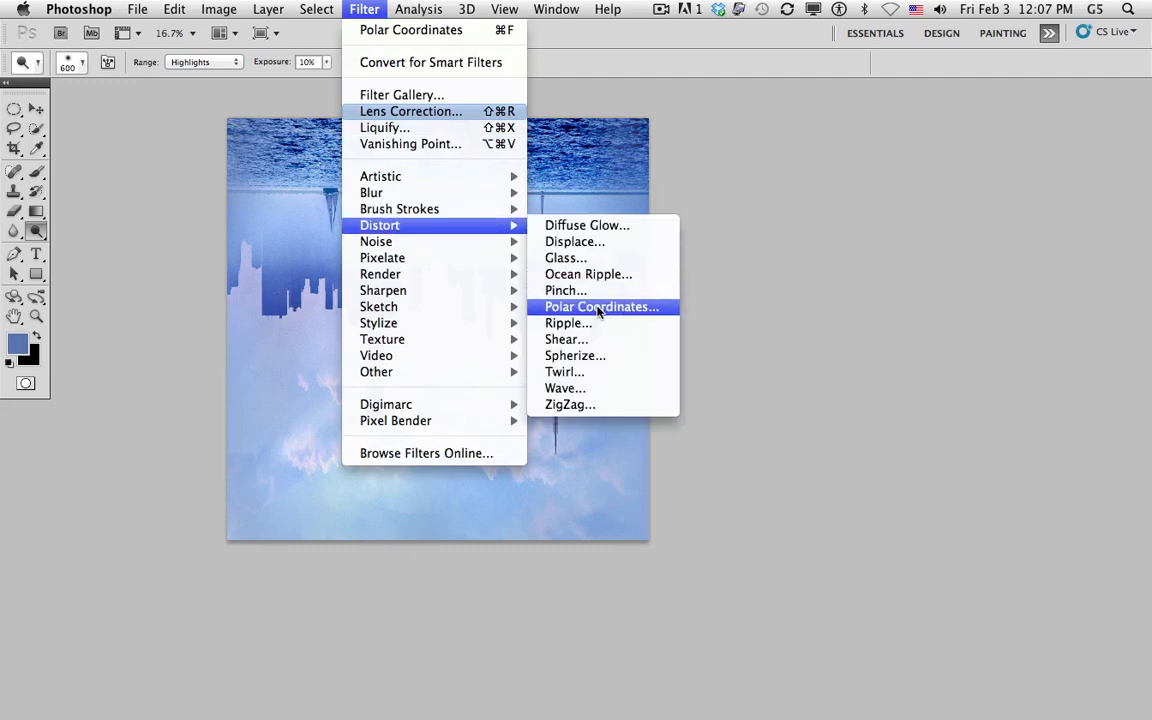
pyautogui.click(600, 308)
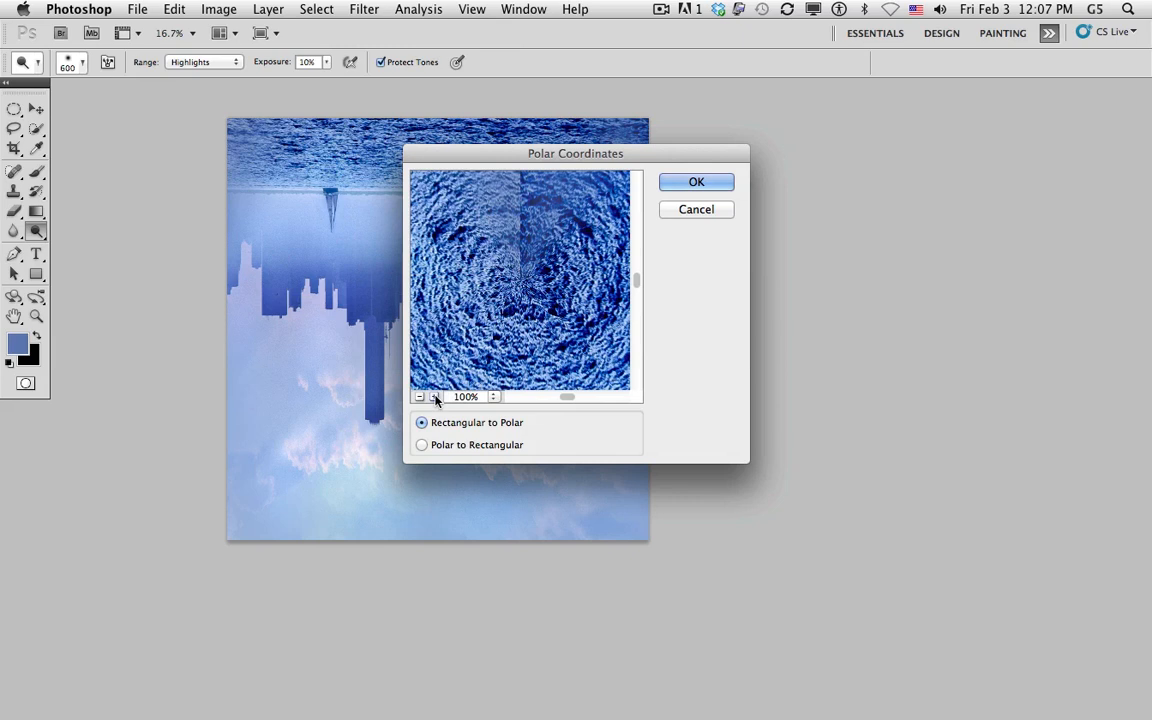
pyautogui.click(420, 396)
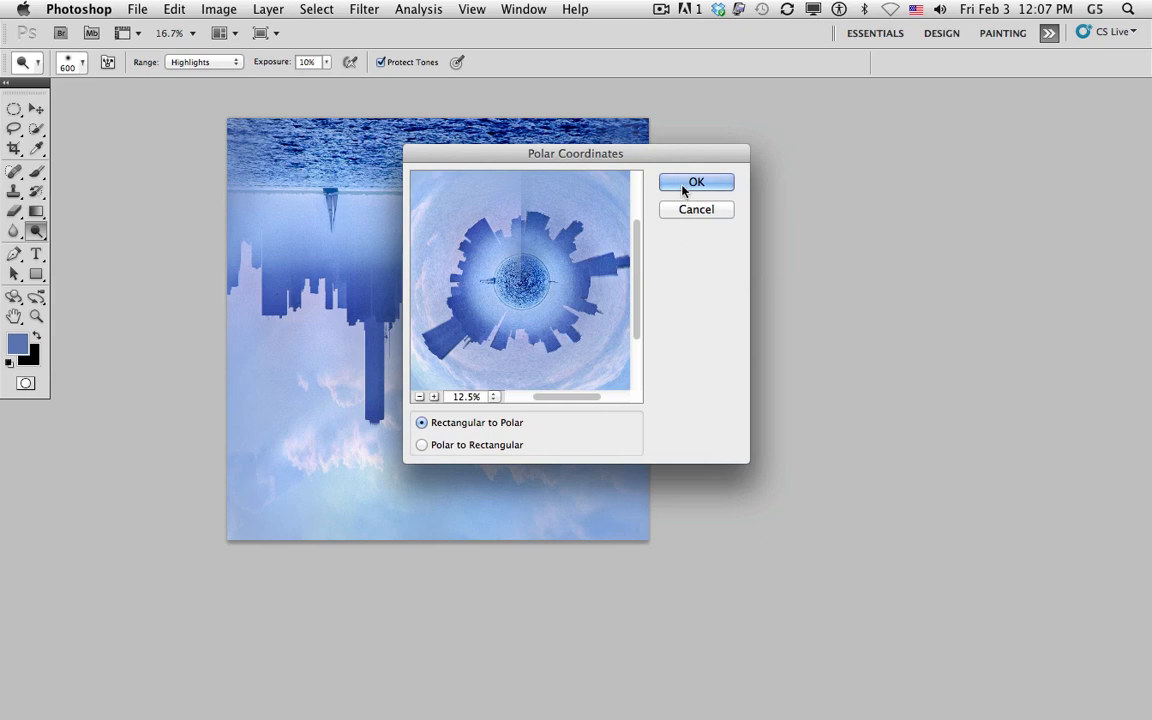
pyautogui.click(696, 180)
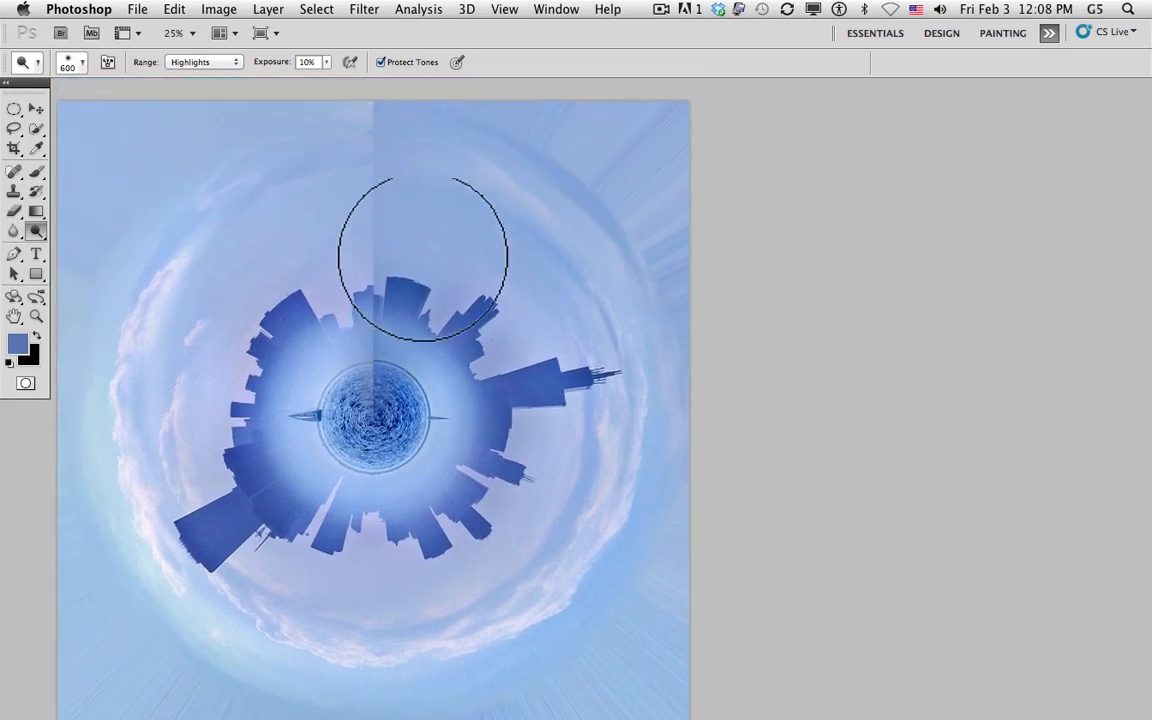
pyautogui.moveTo(926, 528)
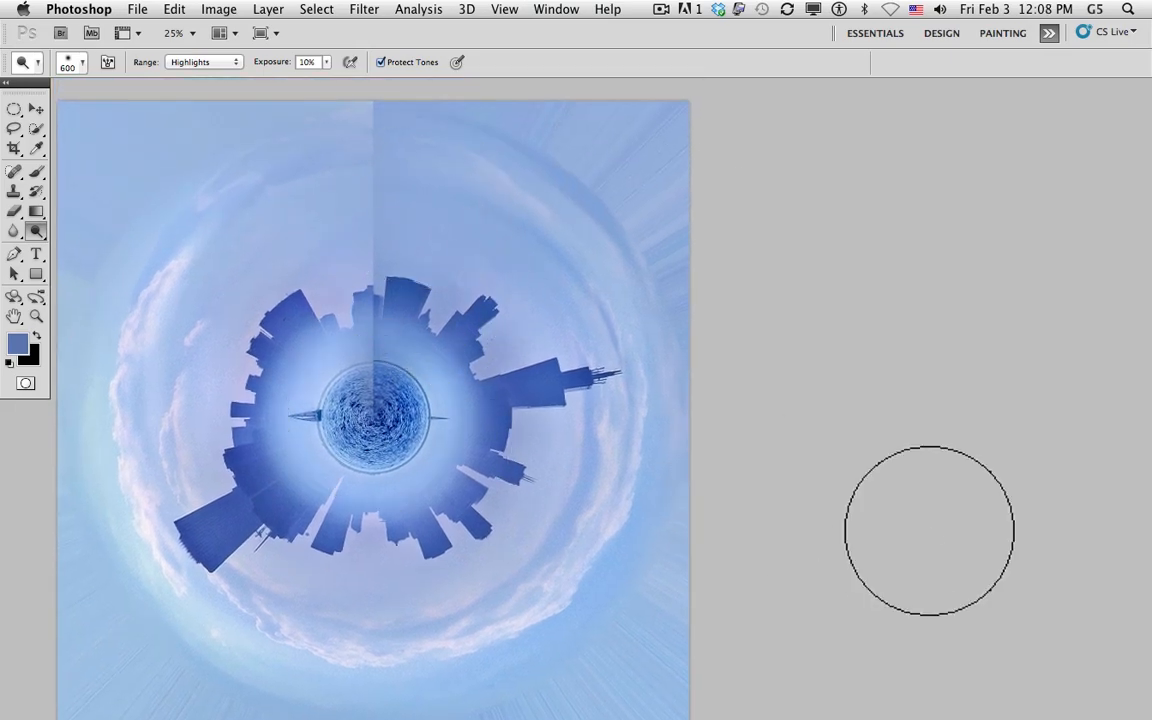